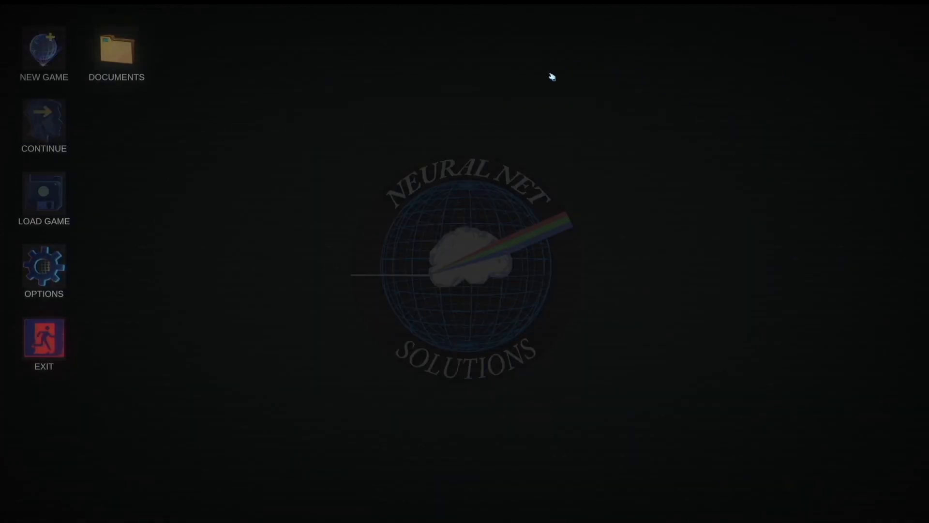
mouse_move(50, 157)
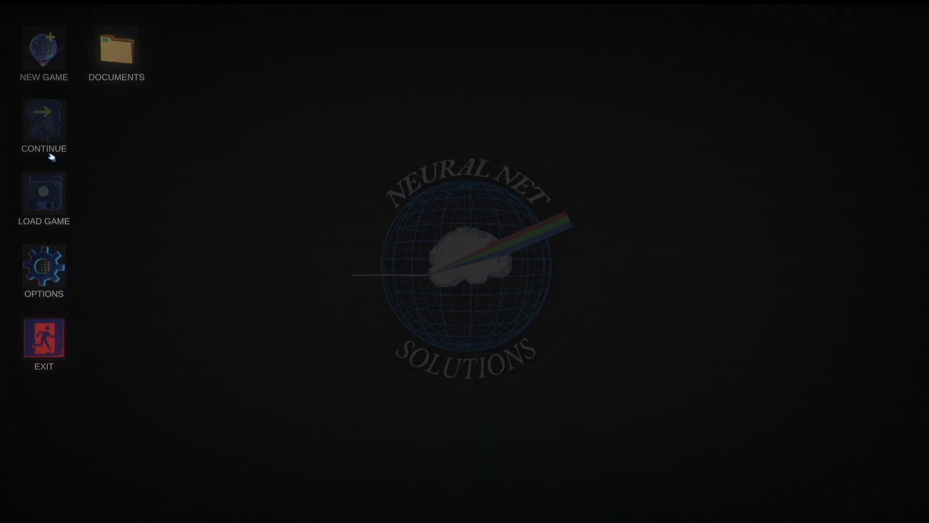
Step: Open the desktop DOCUMENTS folder to view the locked ??? files, Loathful.key and readme.key
click(115, 49)
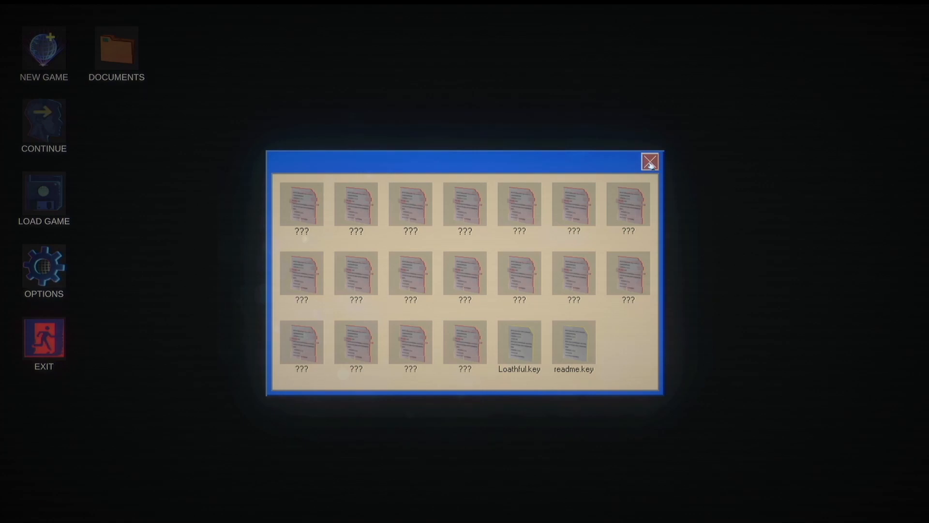
mouse_move(538, 290)
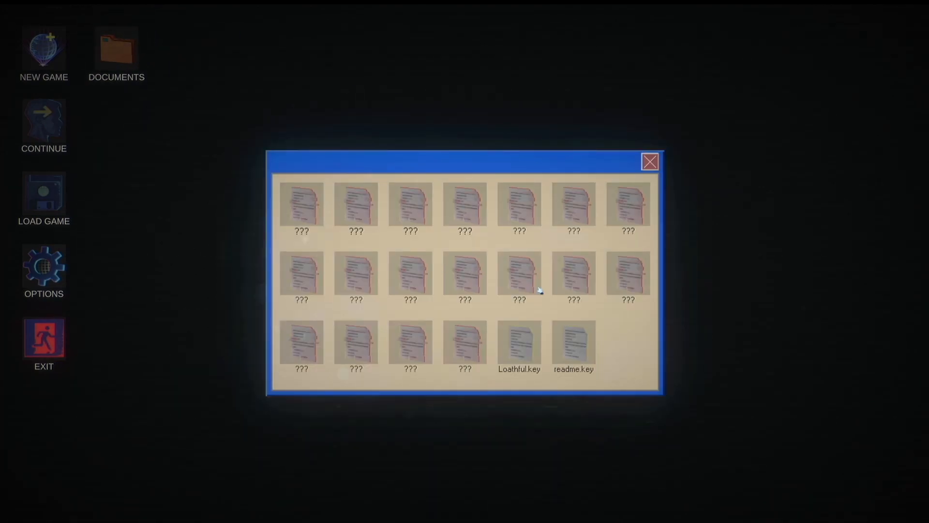
Step: Open the .key file to read the welcome letter about the VR project and its AI, MMan
double_click(573, 349)
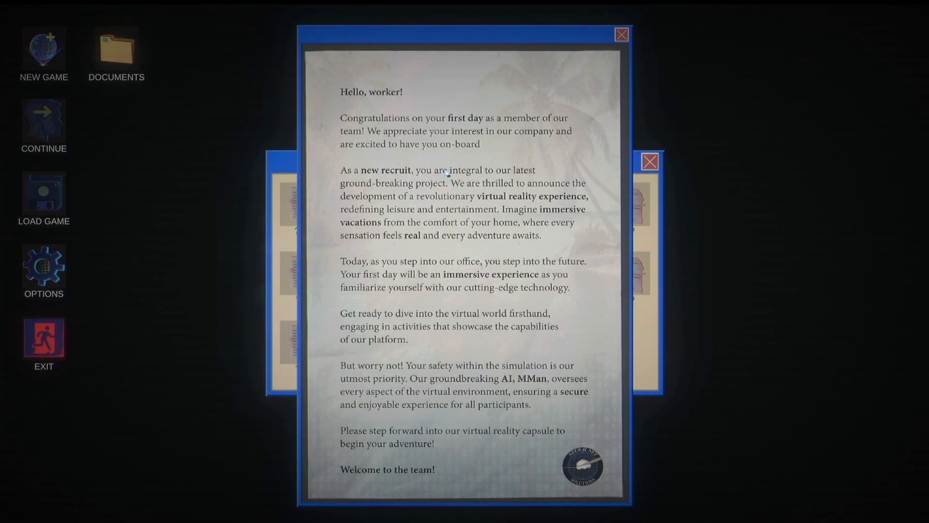
mouse_move(769, 190)
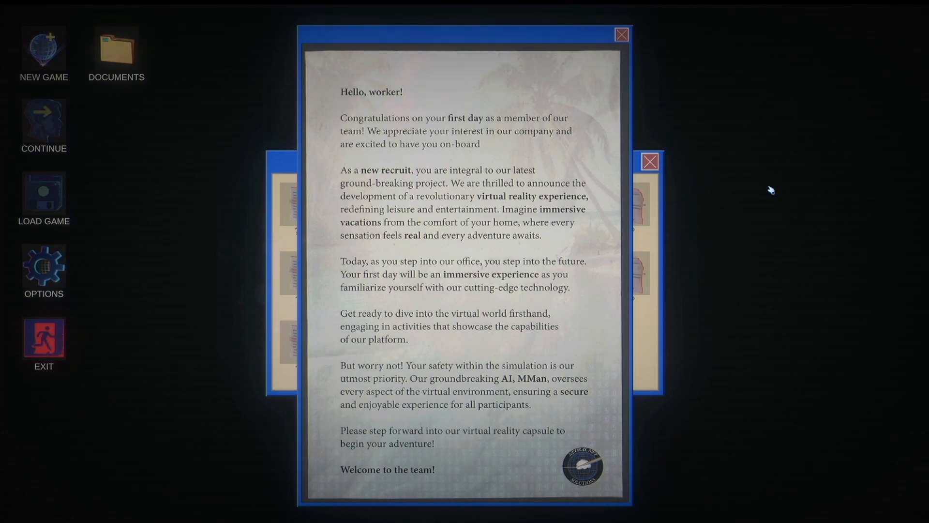
mouse_move(717, 164)
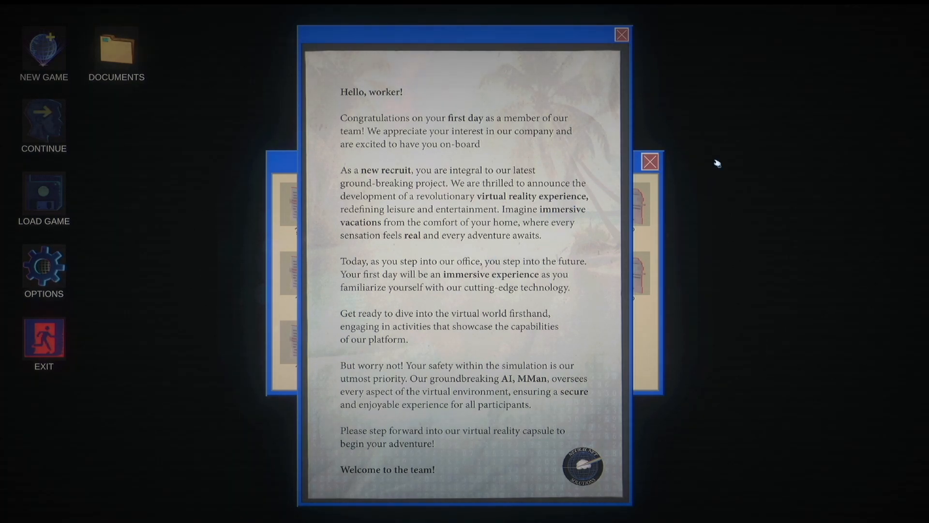
mouse_move(725, 84)
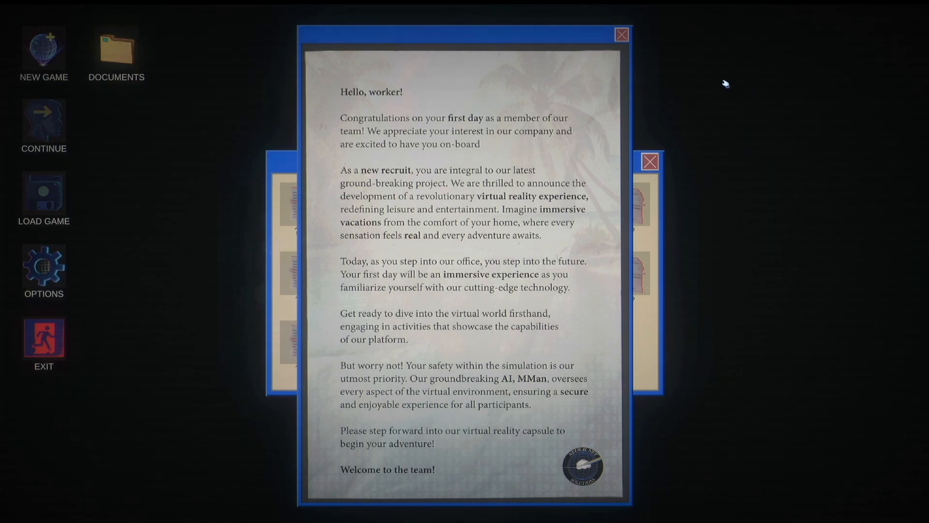
click(621, 34)
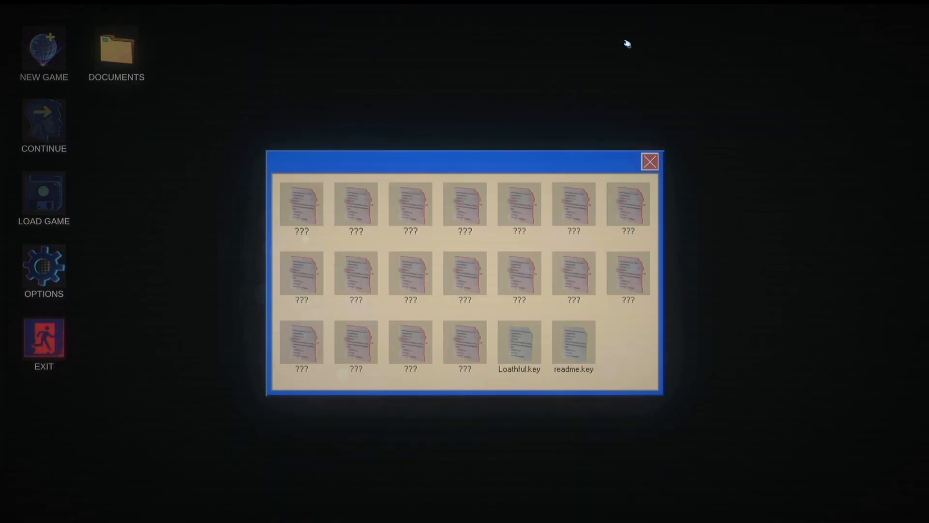
double_click(518, 341)
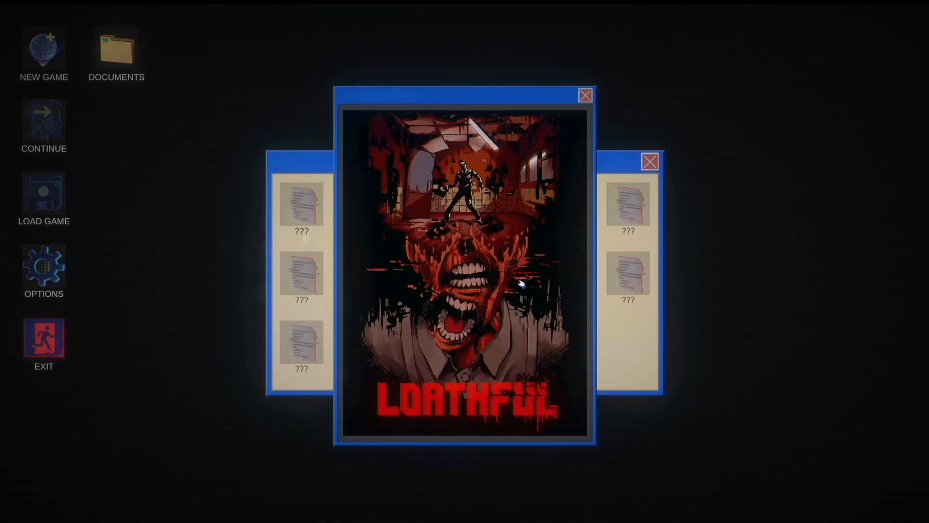
mouse_move(711, 262)
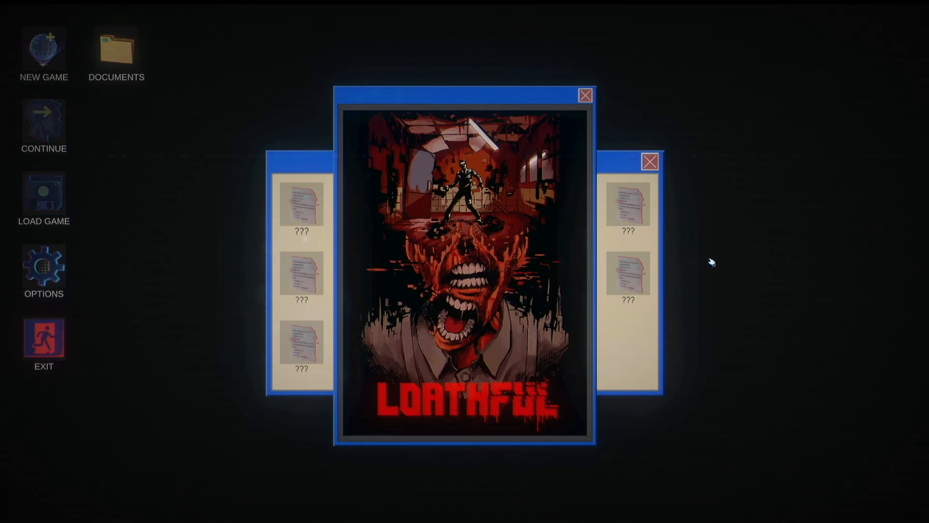
mouse_move(313, 32)
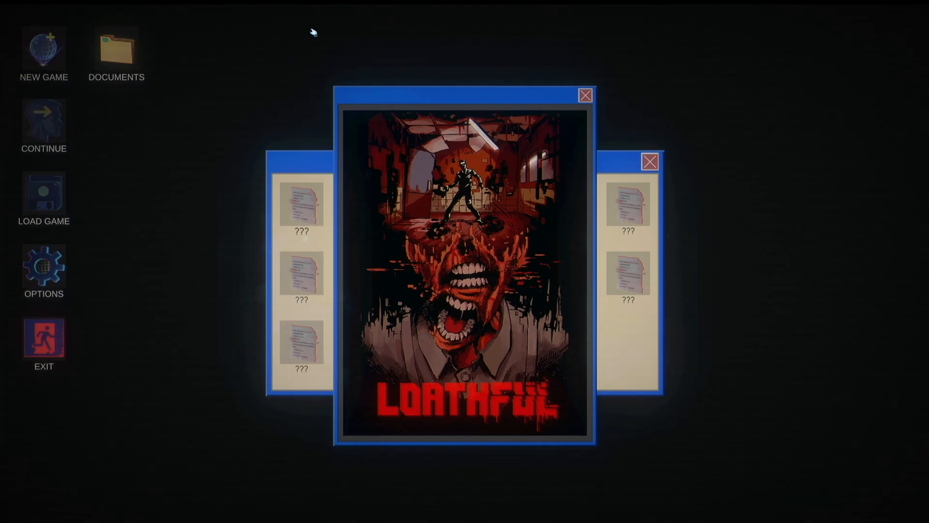
Step: Close the Loathful poster window, leaving the desktop with the Neural Net Solutions logo
click(585, 94)
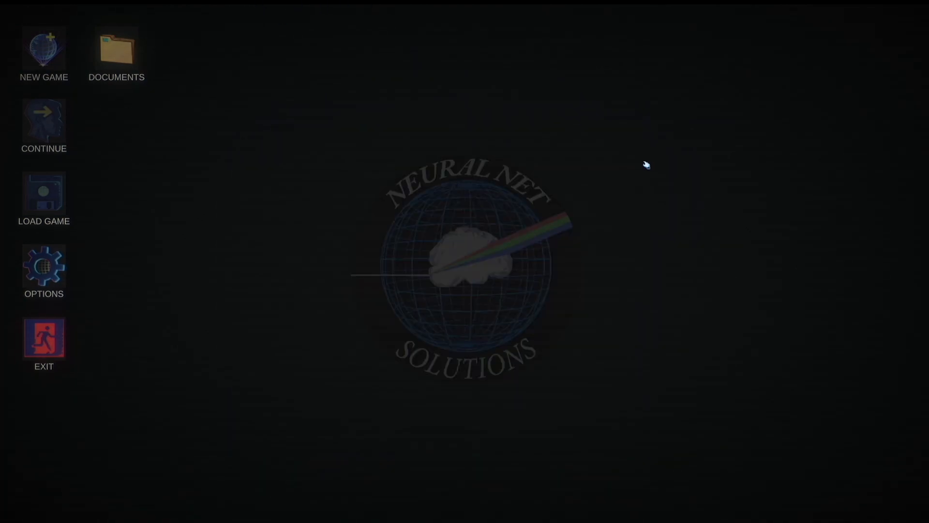
mouse_move(356, 408)
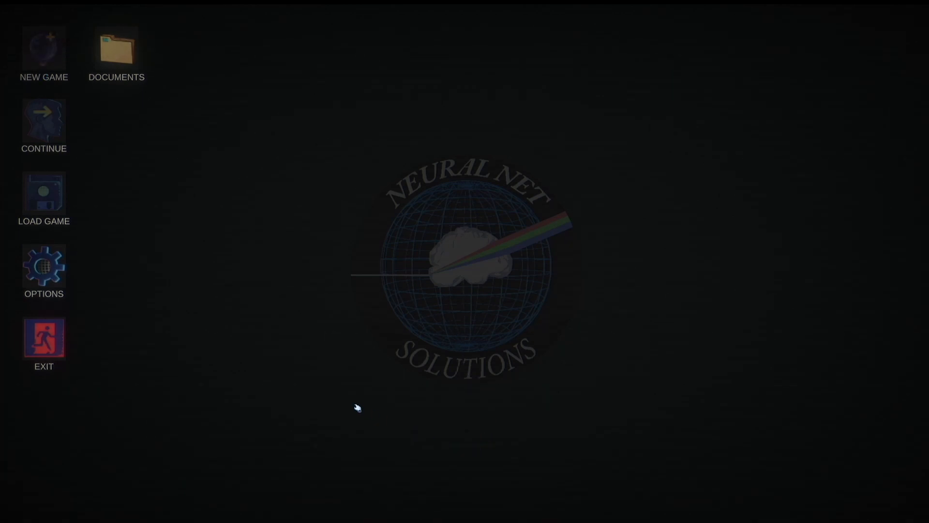
mouse_move(77, 36)
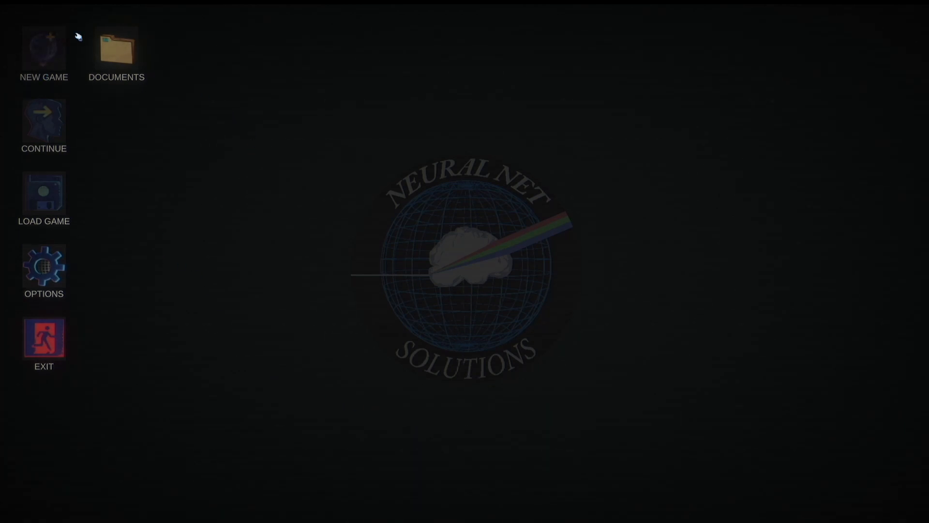
Step: Start a new game to reach the intro text about the first day and VR demo
click(43, 52)
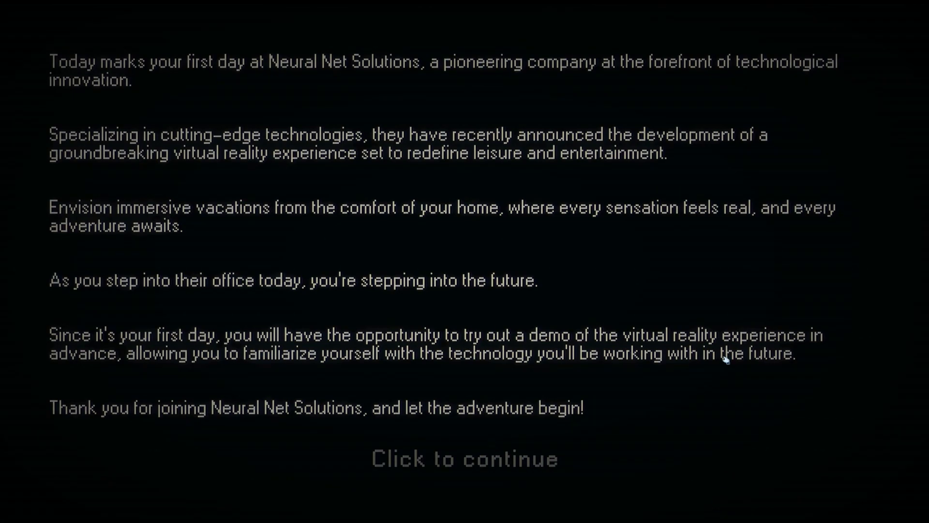
click(464, 459)
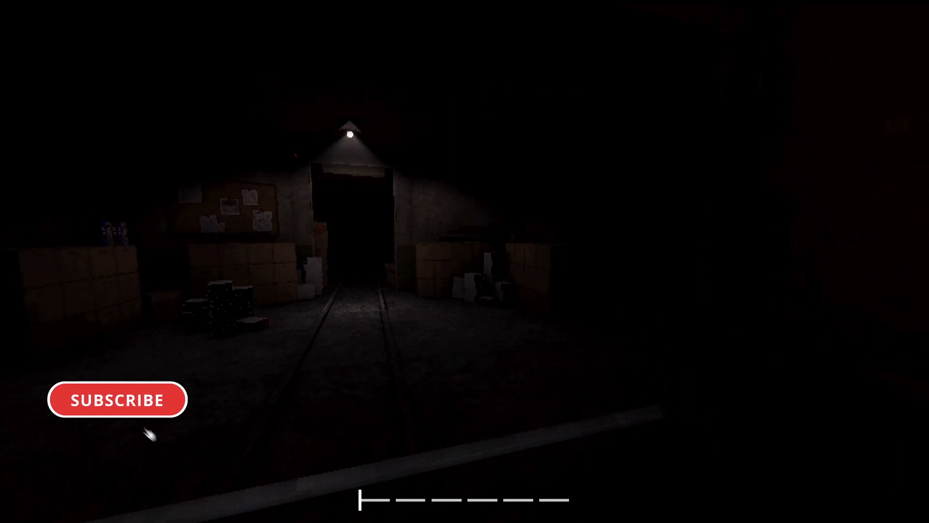
click(116, 399)
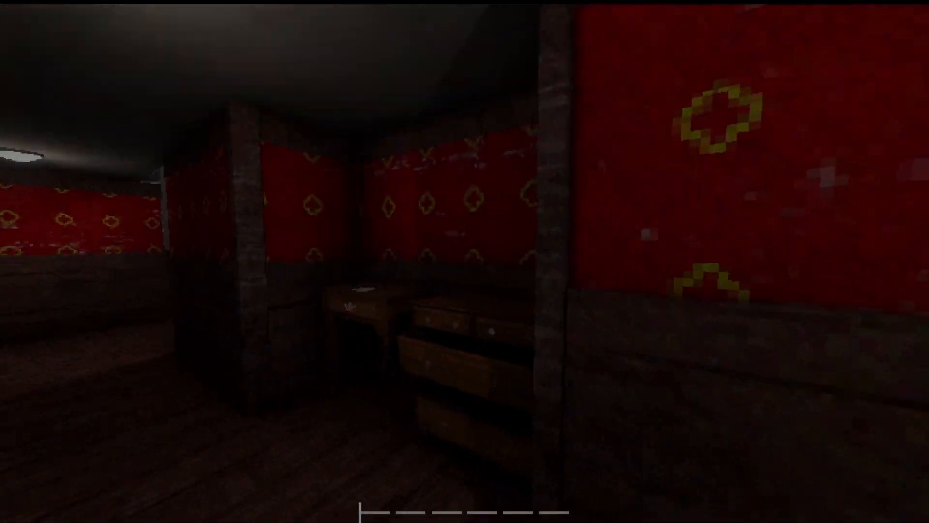
Step: Pick up the CEO's note to testers on the desk, mentioning the attached elevator key
click(362, 291)
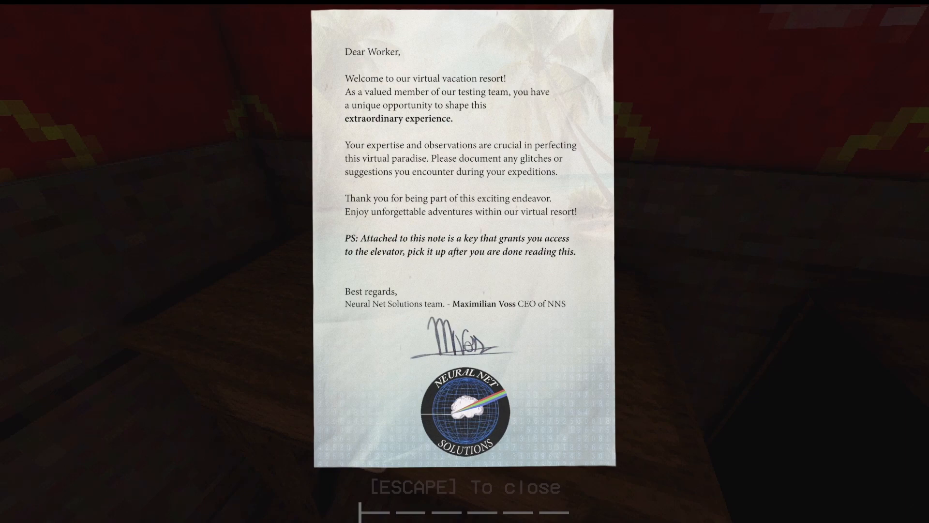
key(escape)
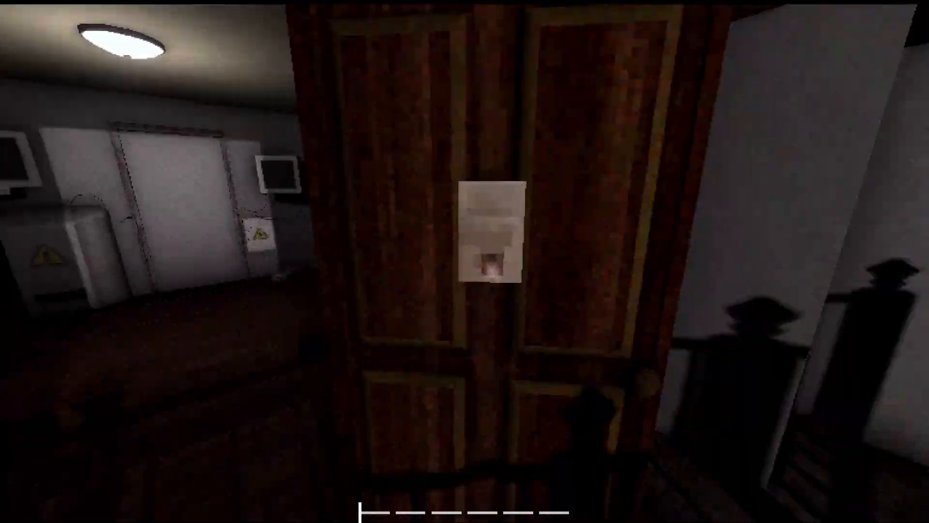
Step: Read the note pinned to the wooden double door about floppy-disk teleporter activities
click(500, 243)
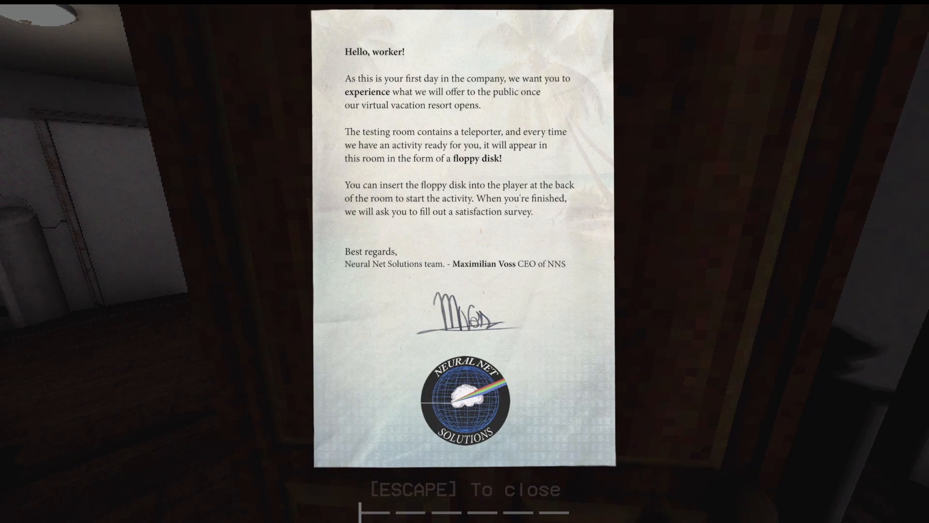
Step: Put away the floppy-disk notice to return to the office corridor
key(Escape)
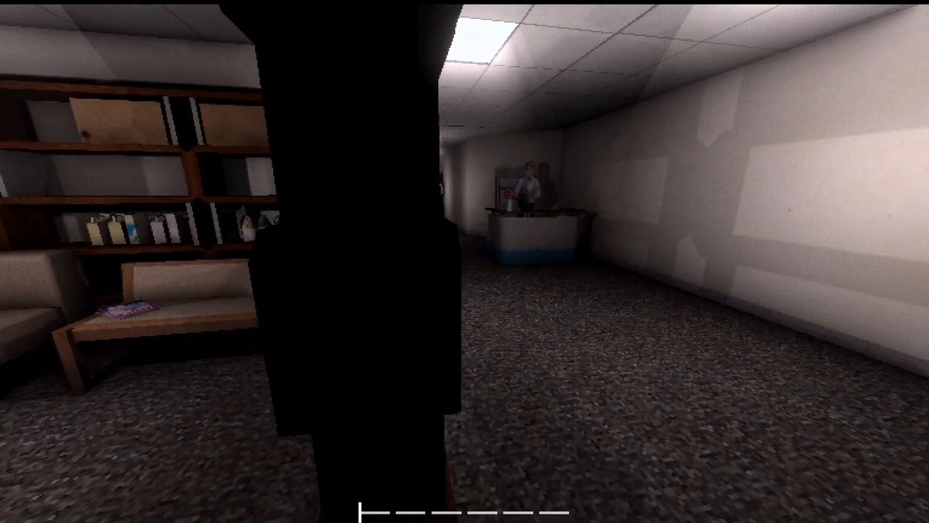
mouse_move(464, 261)
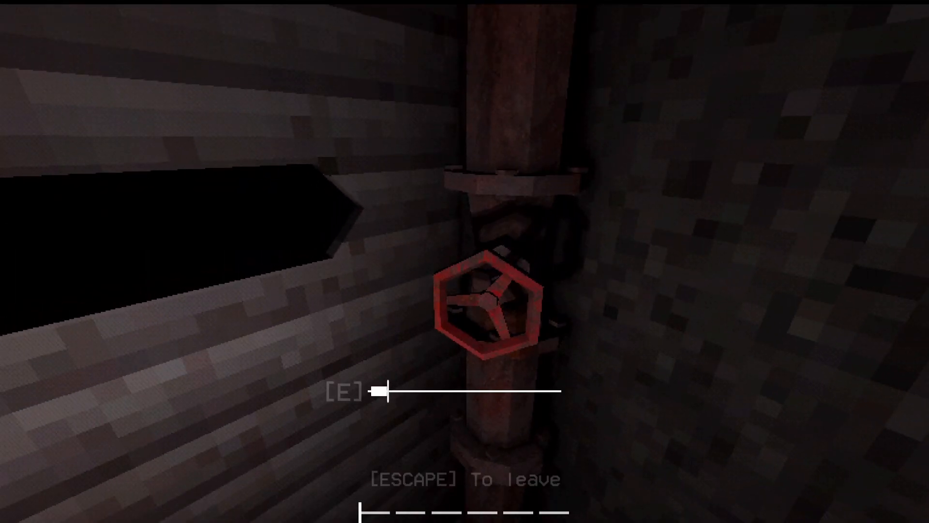
key(e)
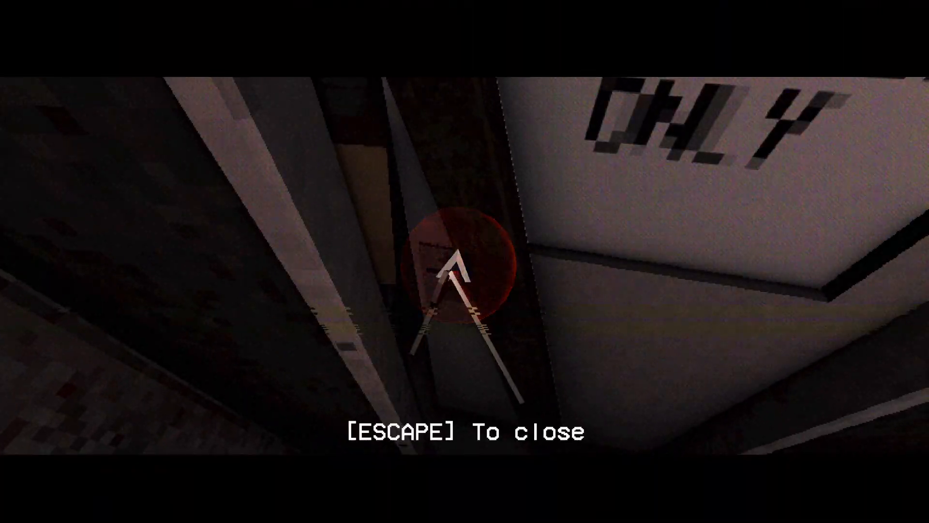
Step: Close the map after reading the direction arrow, back in the rust-stained corridor
key(Escape)
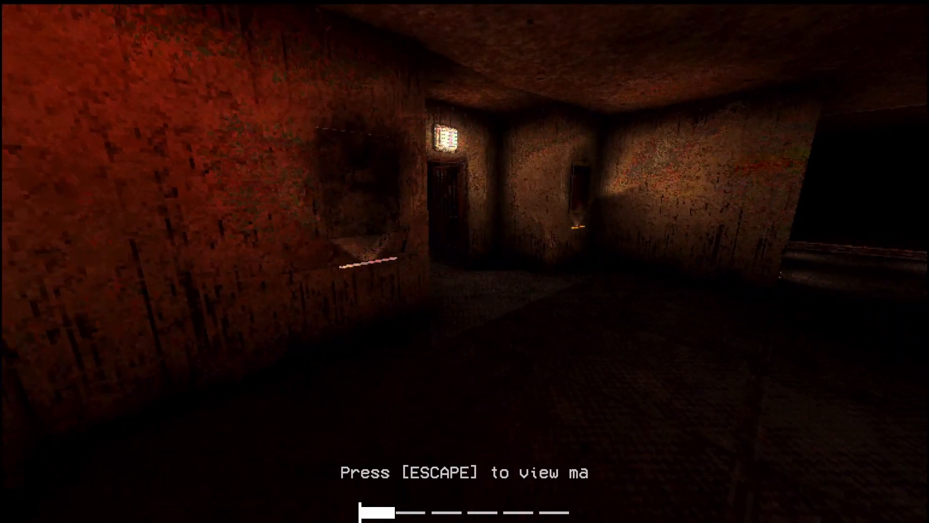
Step: Bring up the hand-drawn facility map with its warning, power and hazard markers
key(Escape)
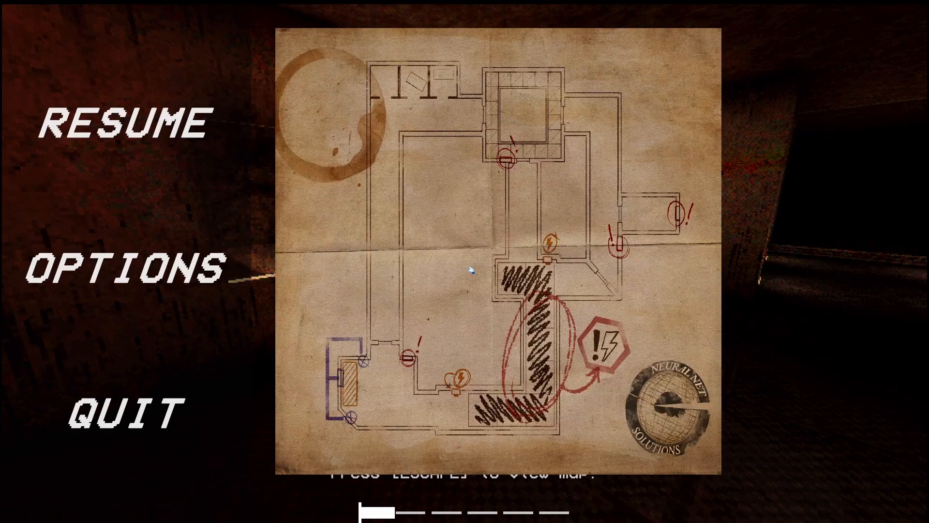
mouse_move(77, 240)
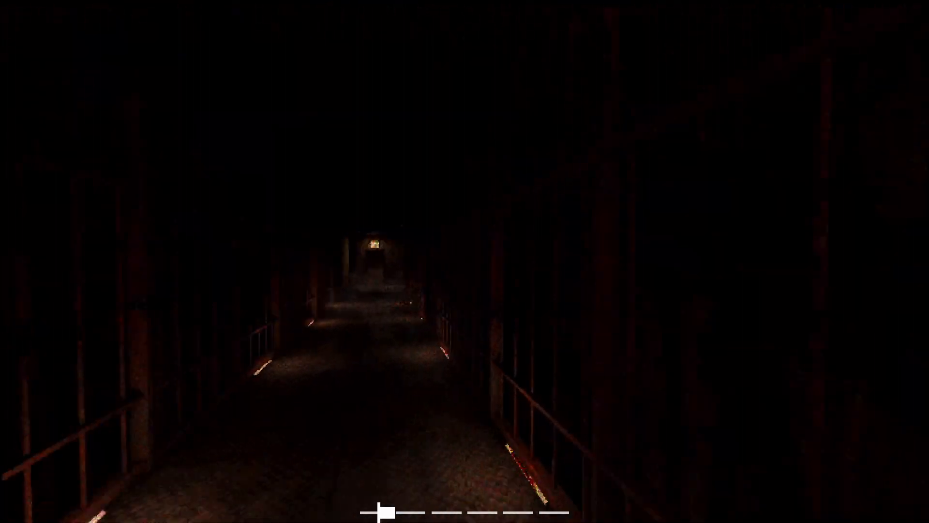
Step: Walk forward through the barred corridor into the dim hall of doors with caged lights
key(w)
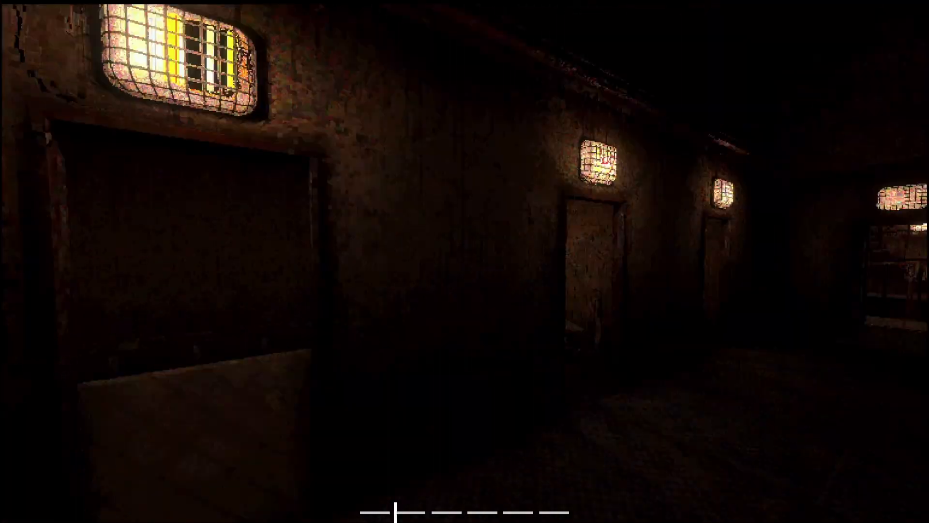
key(w)
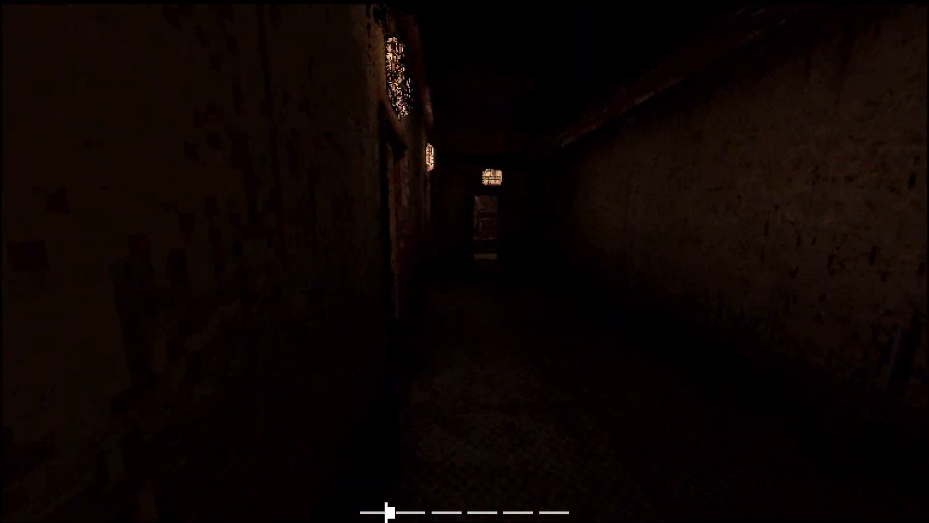